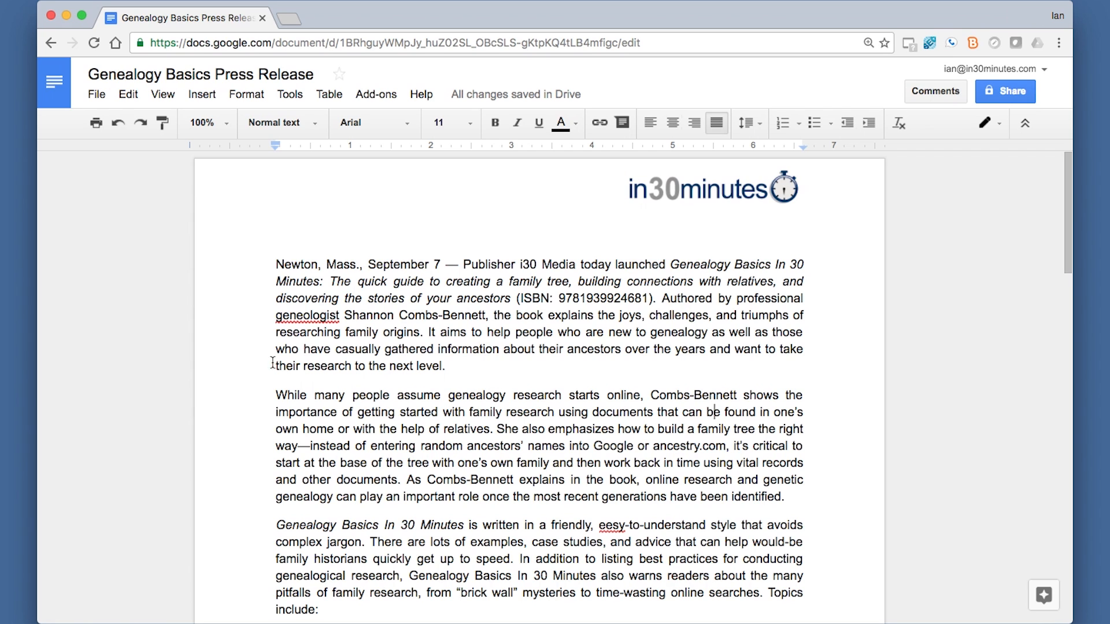
mouse_move(452, 493)
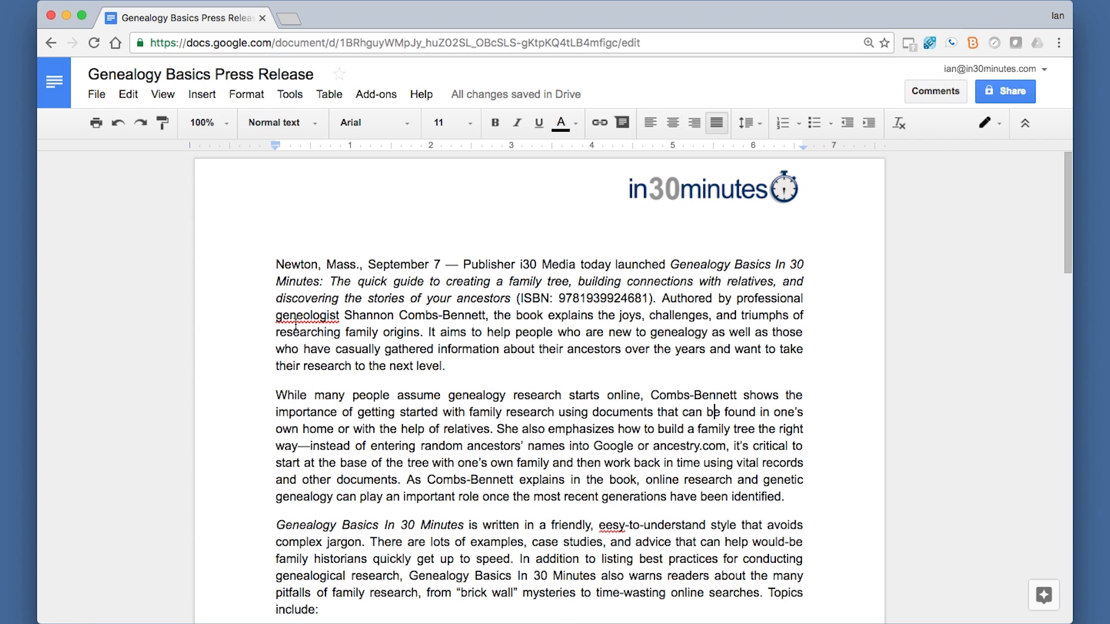
Step: Replace the misspelled 'geneologist' in the first paragraph with the suggested 'genealogist'
right_click(293, 314)
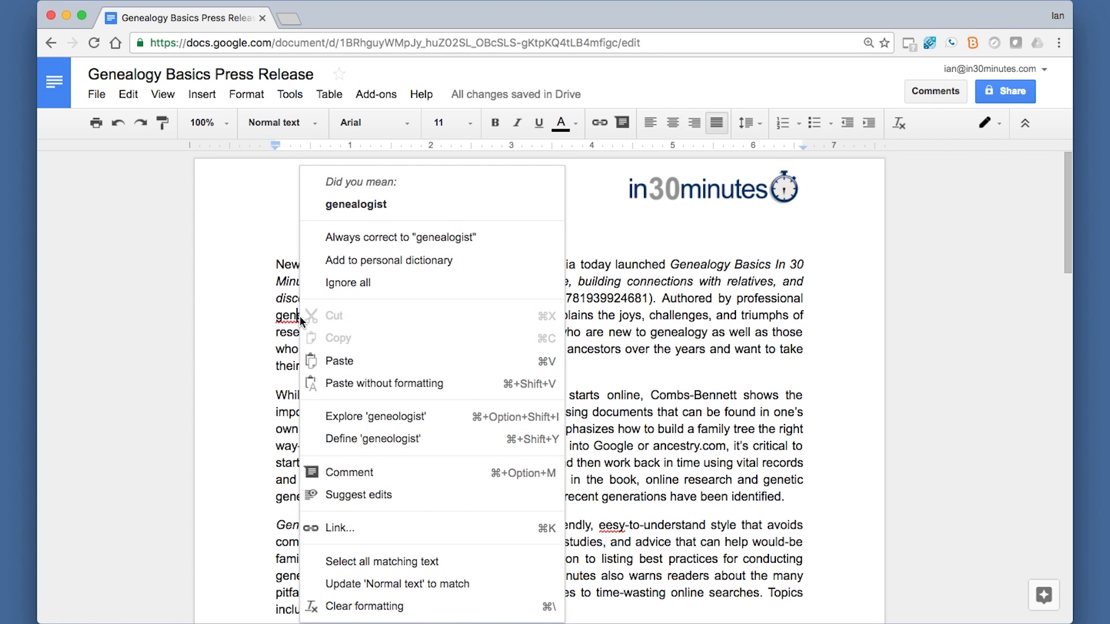
mouse_move(367, 206)
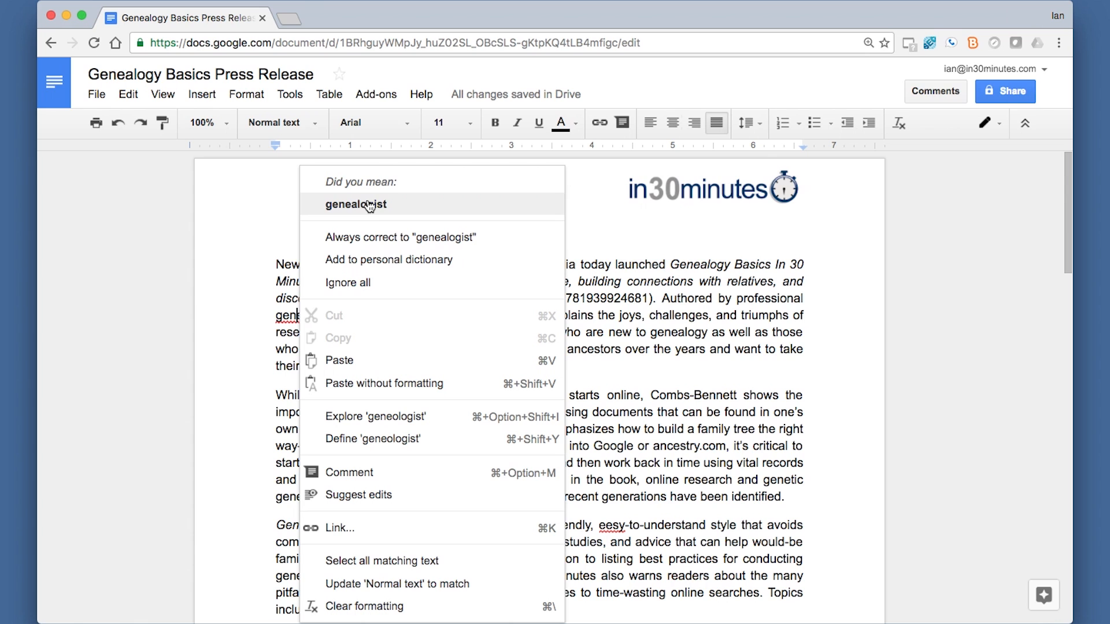
click(356, 203)
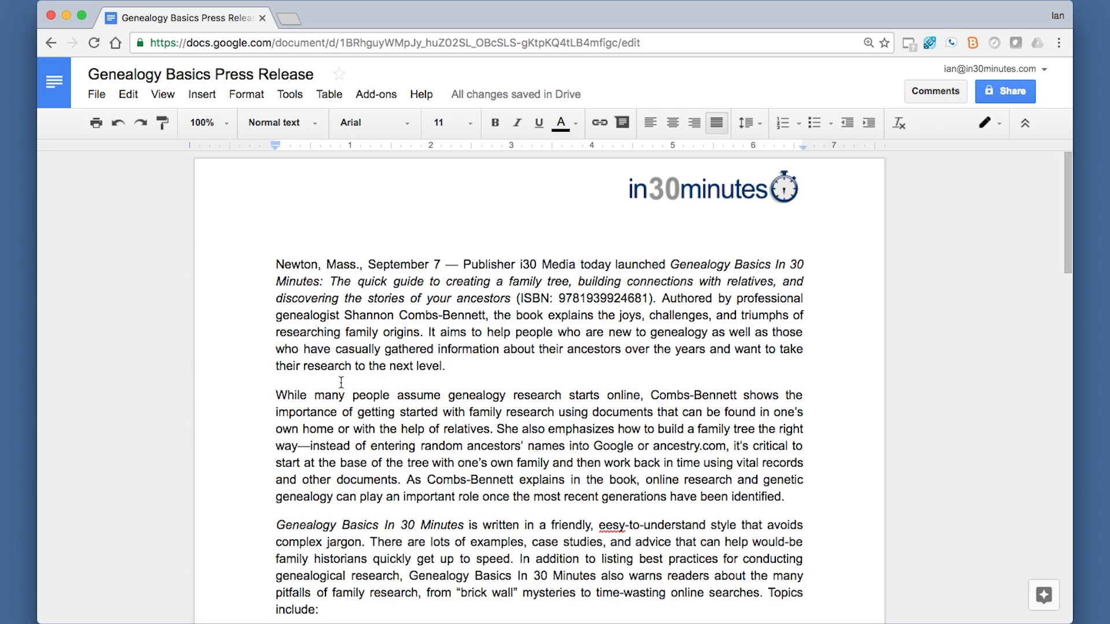
mouse_move(550, 536)
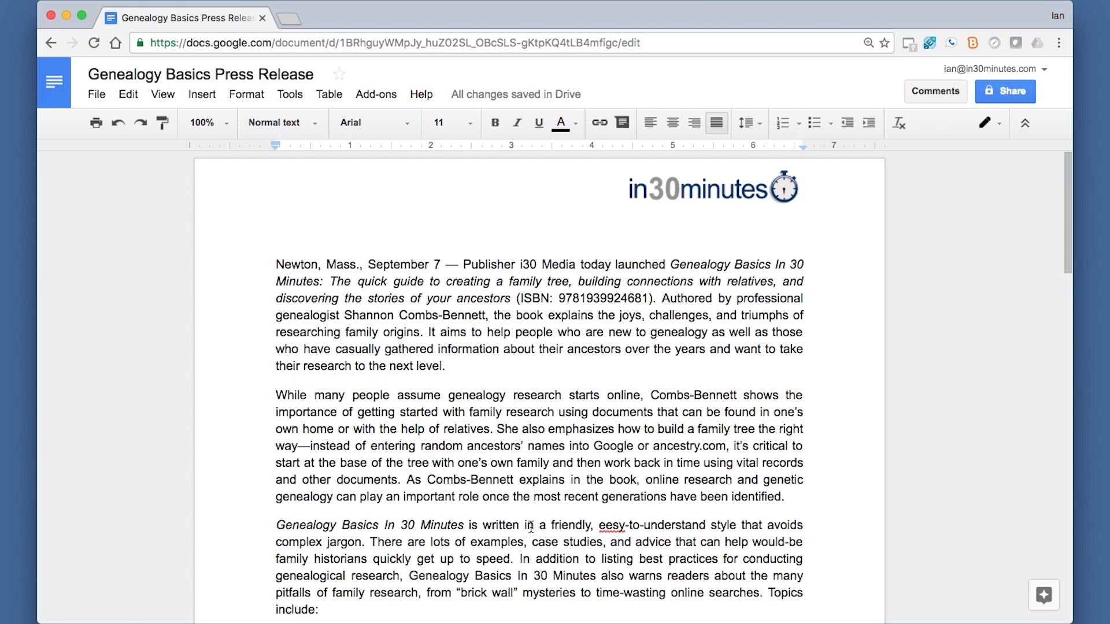
mouse_move(256, 425)
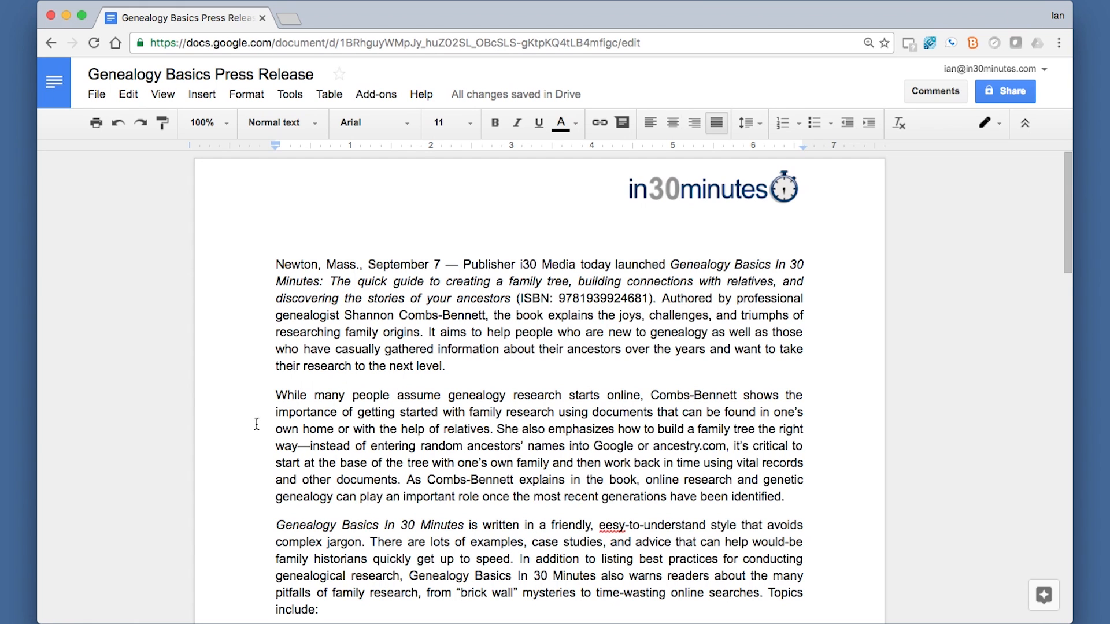
Step: Start a spelling check of the press release from the Tools menu
click(289, 95)
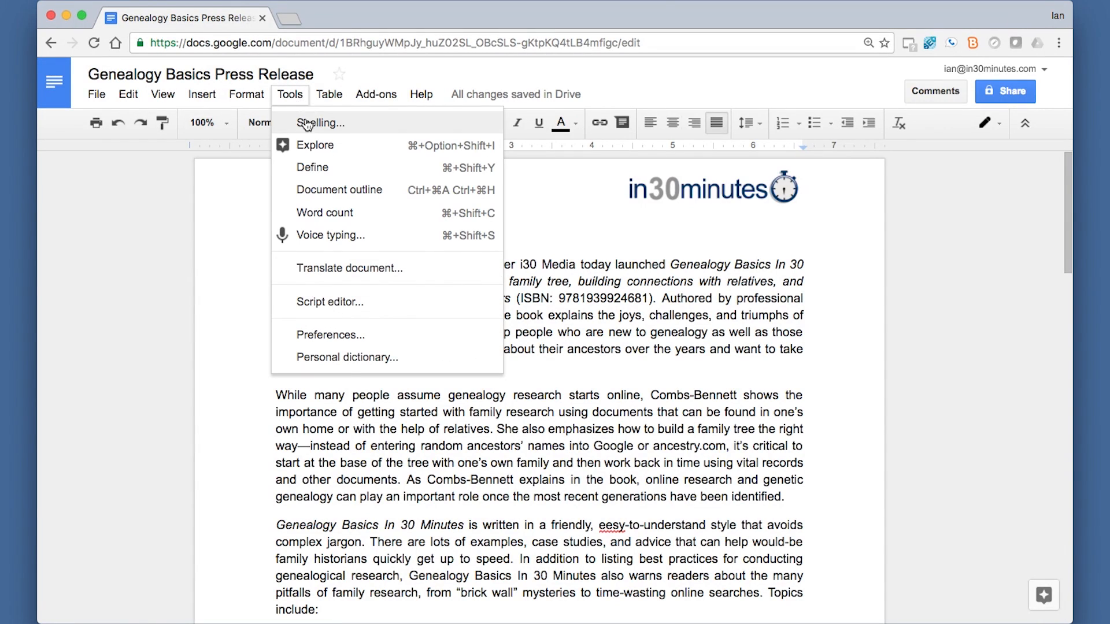
click(322, 123)
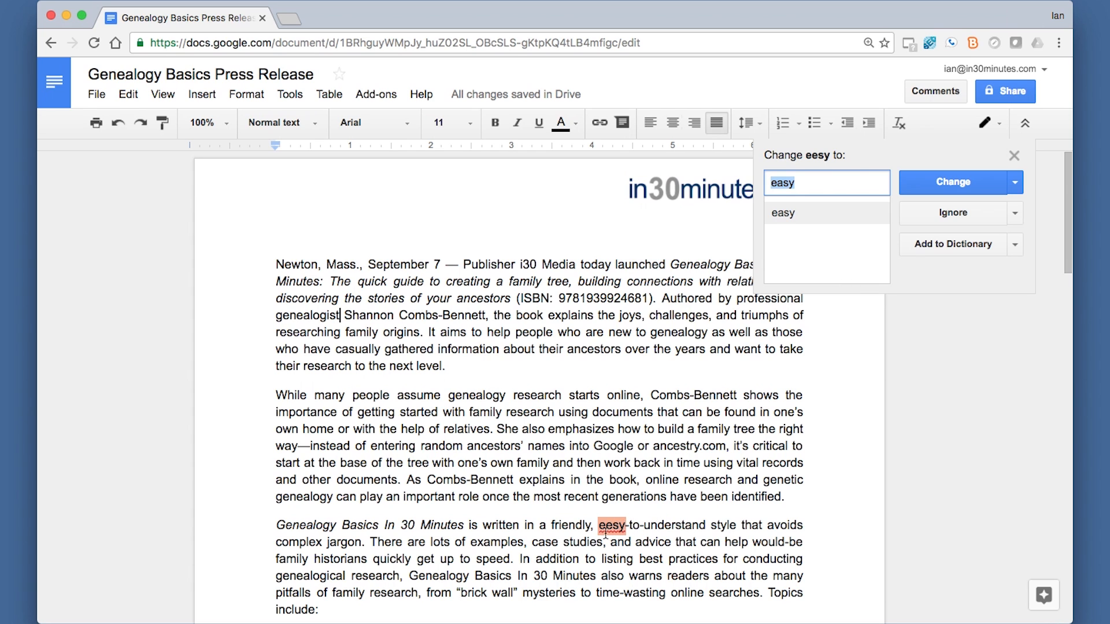
mouse_move(791, 362)
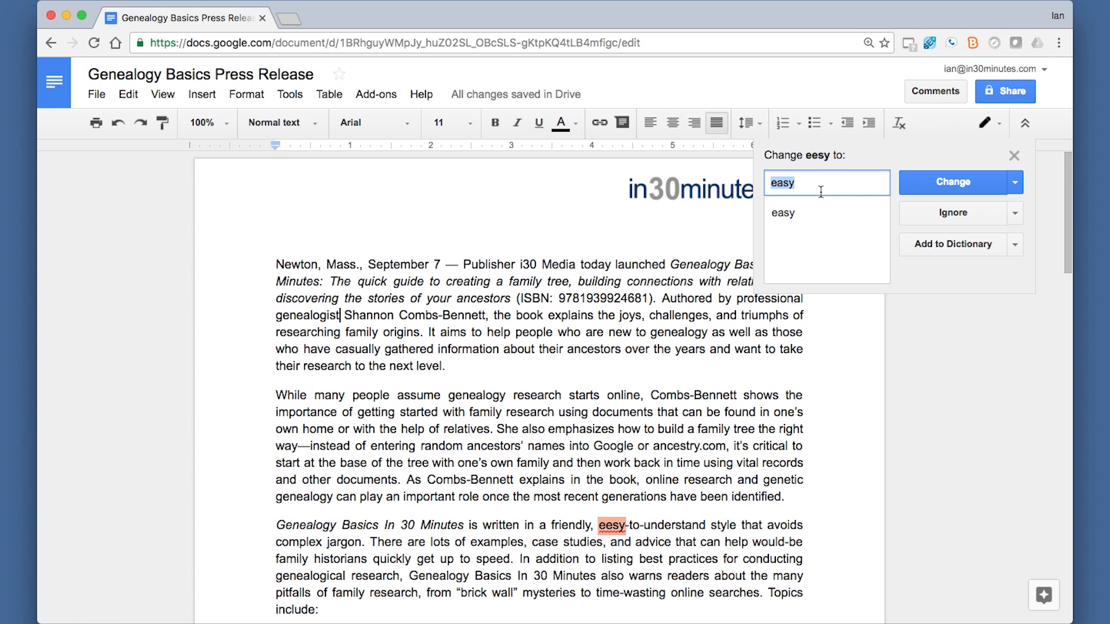
mouse_move(962, 219)
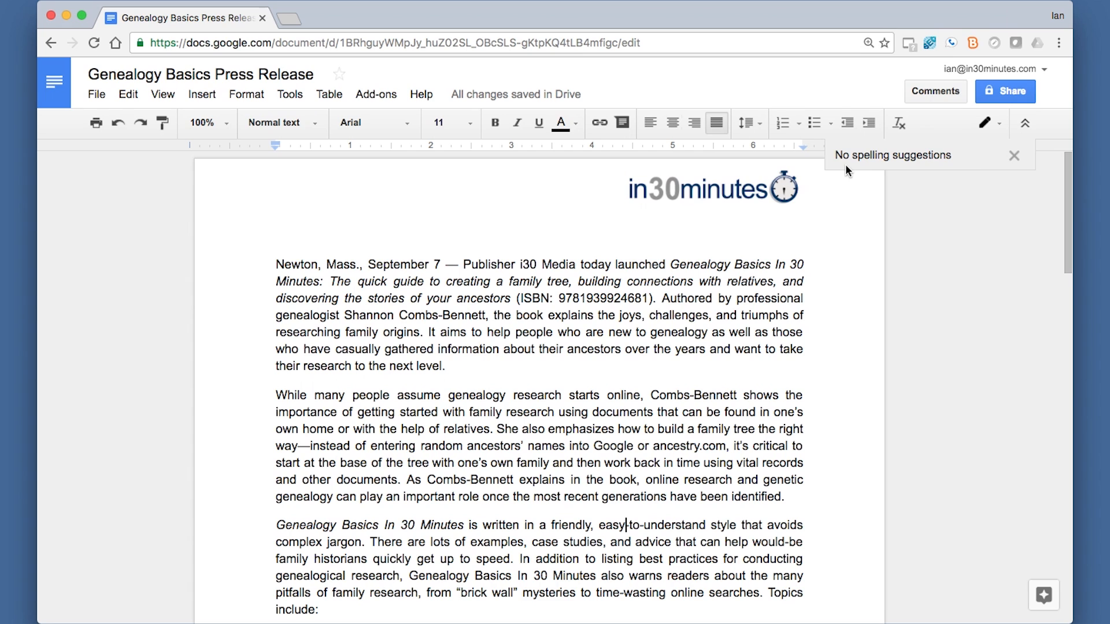
Step: Dismiss the finished spelling check showing no remaining suggestions
click(1015, 155)
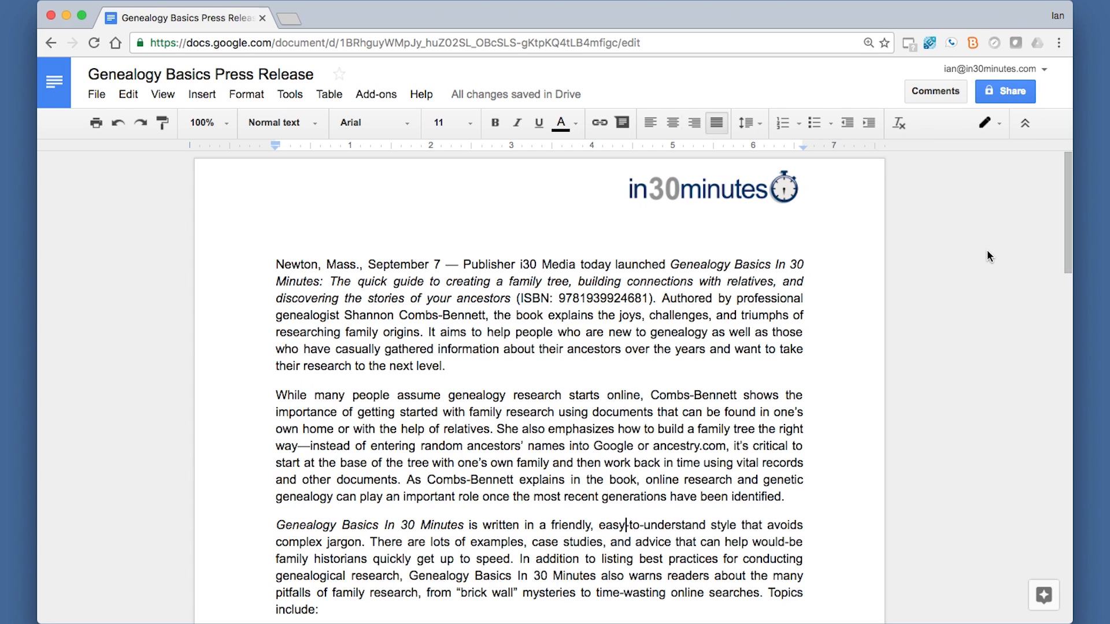